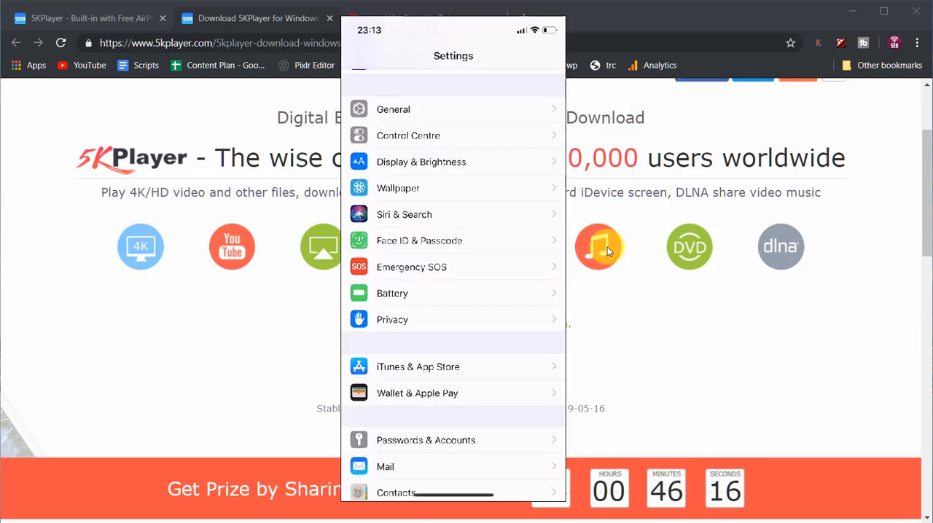
Step: Scroll down the LearnWithSeb YouTube channel page
scroll(down, 3)
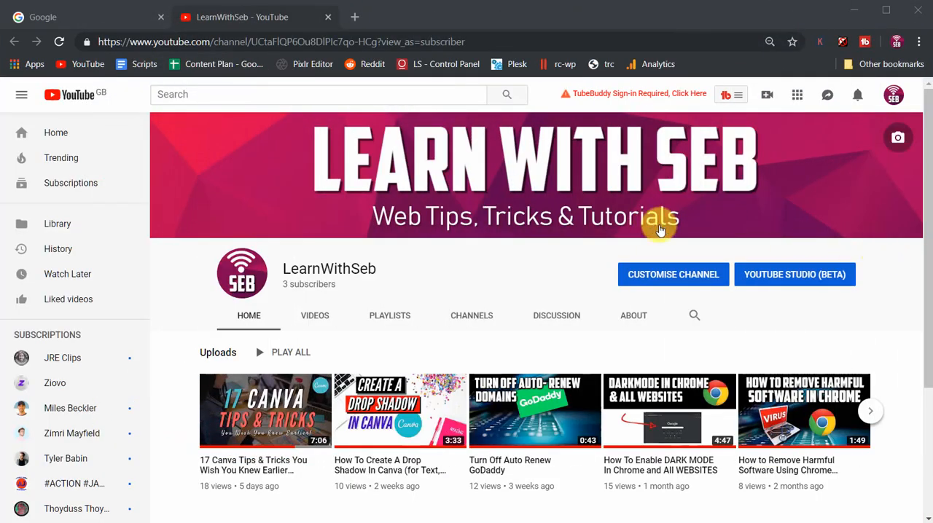
mouse_move(113, 26)
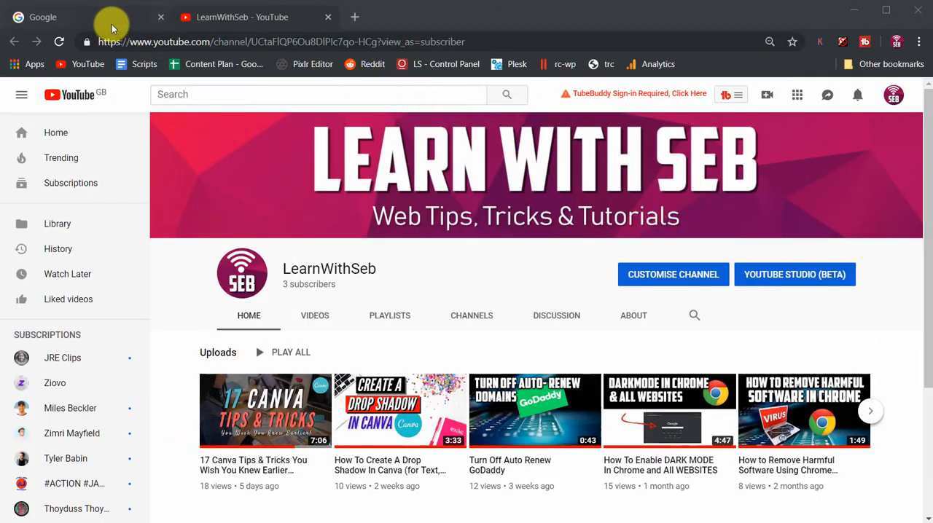
Step: Download 5KPlayer for Windows from the 5KPlayer website's download page
click(42, 17)
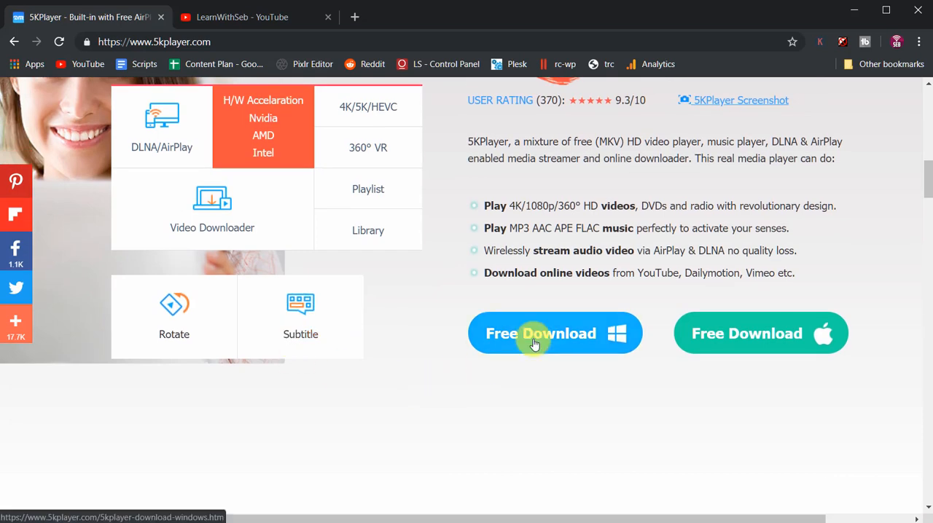
click(554, 334)
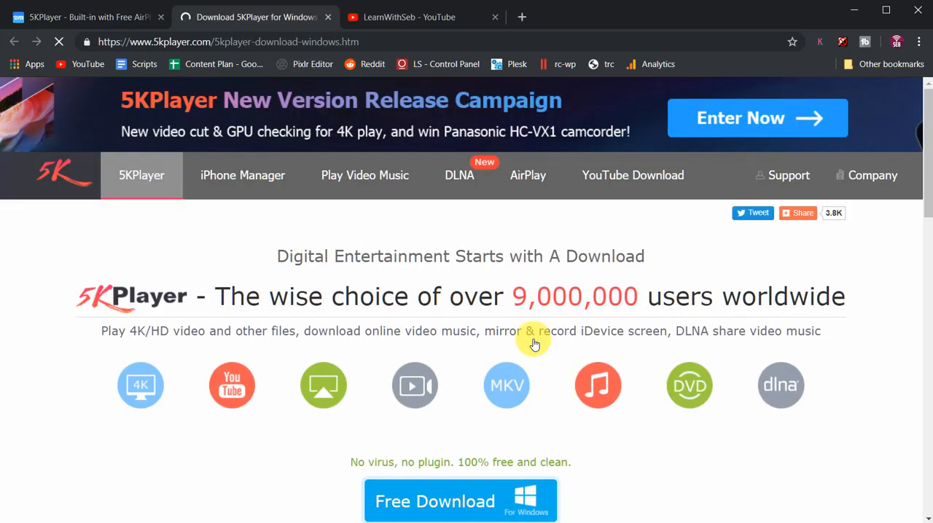
scroll(down, 3)
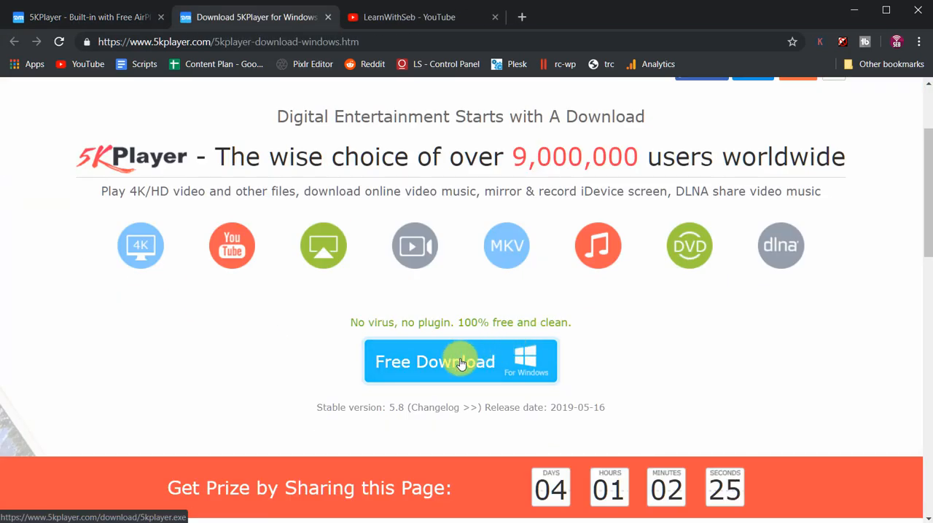
click(461, 361)
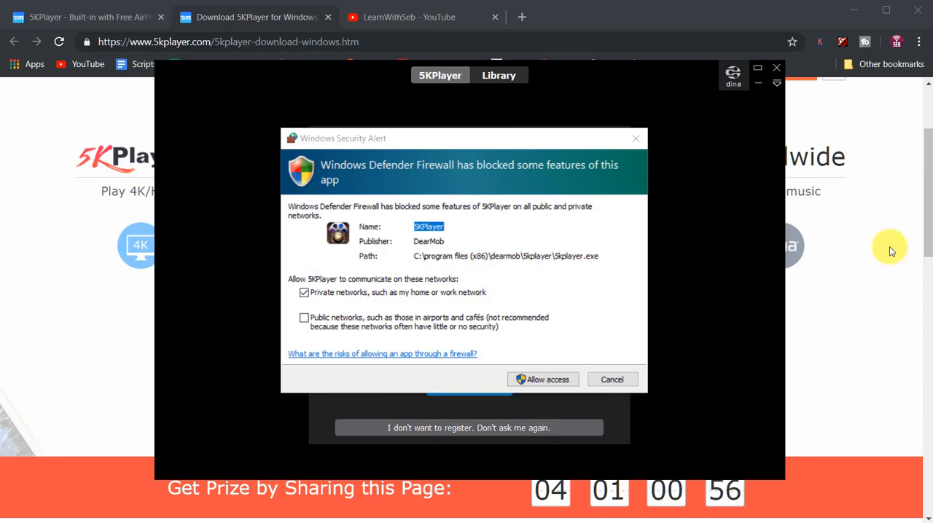
mouse_move(487, 347)
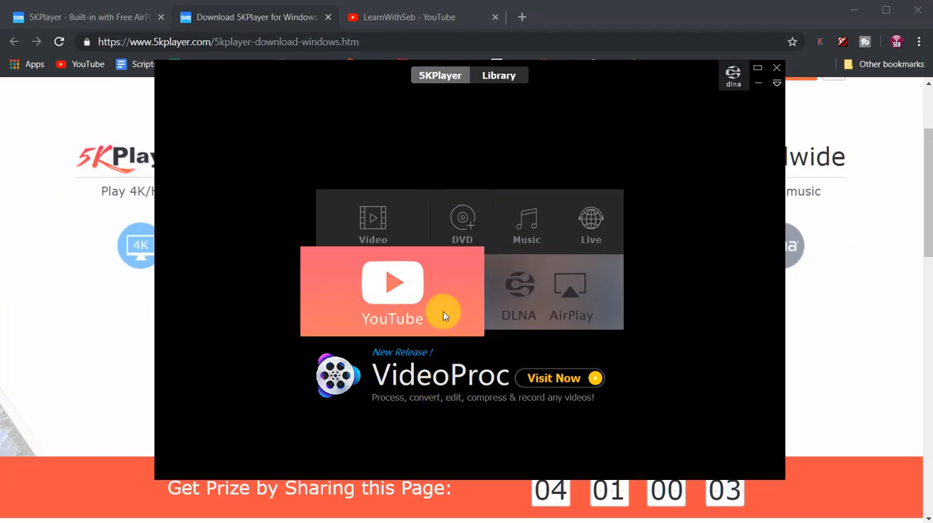
mouse_move(586, 299)
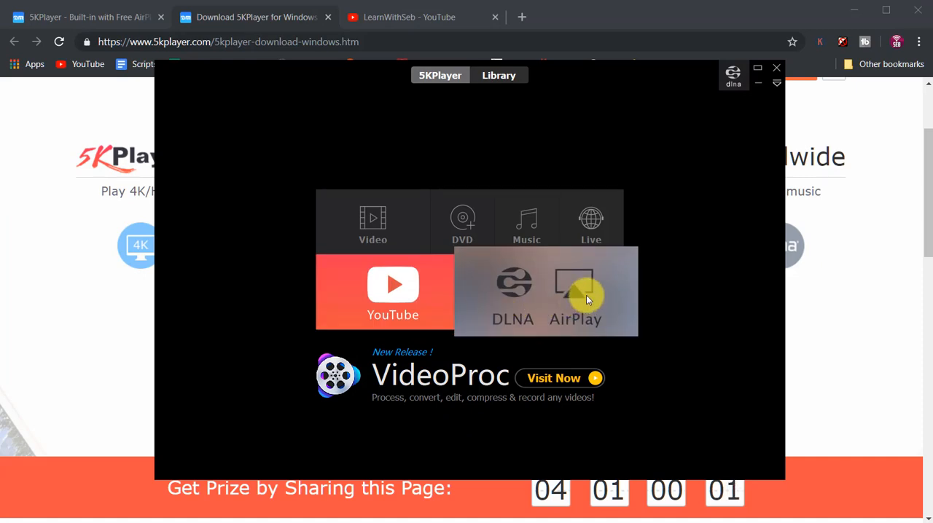
Step: Show the AirPlay settings from the 5KPlayer home screen
click(575, 291)
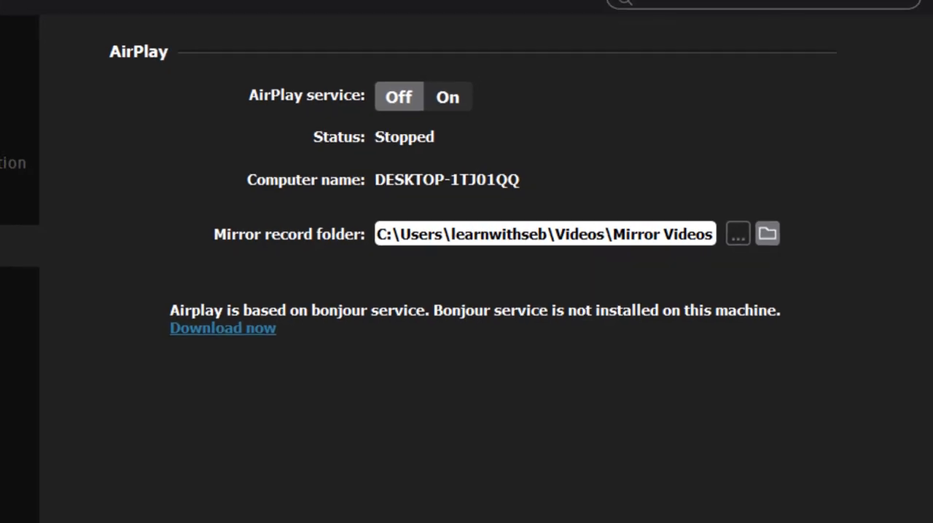
Step: Download BonjourPSSetup.exe from Apple's Bonjour page and launch the installer
click(222, 329)
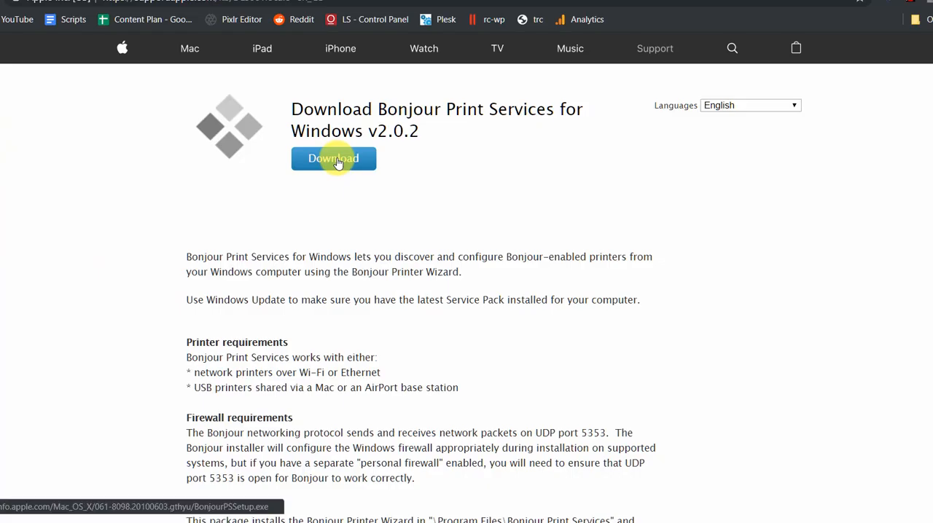
click(333, 157)
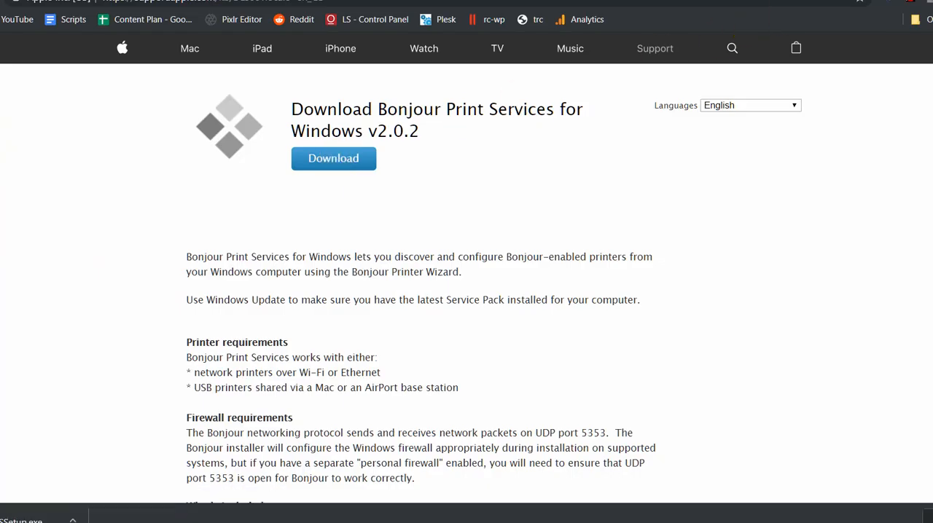
click(333, 157)
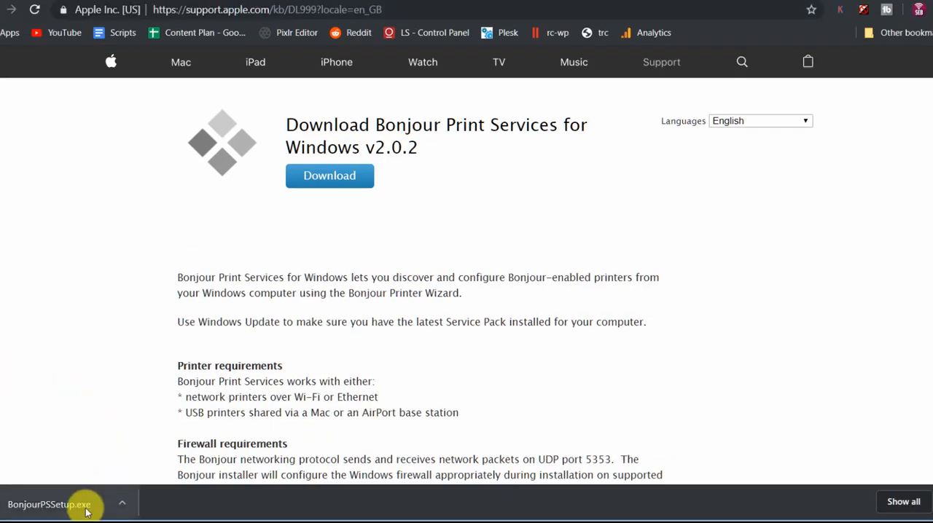
Step: Install Bonjour Print Services, accepting the licence with automatic Apple updates unticked
click(50, 505)
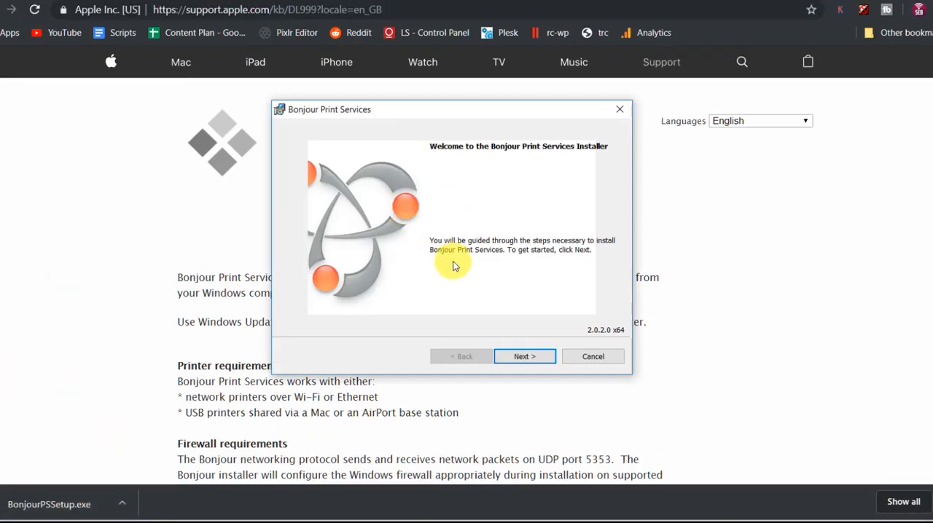
click(525, 357)
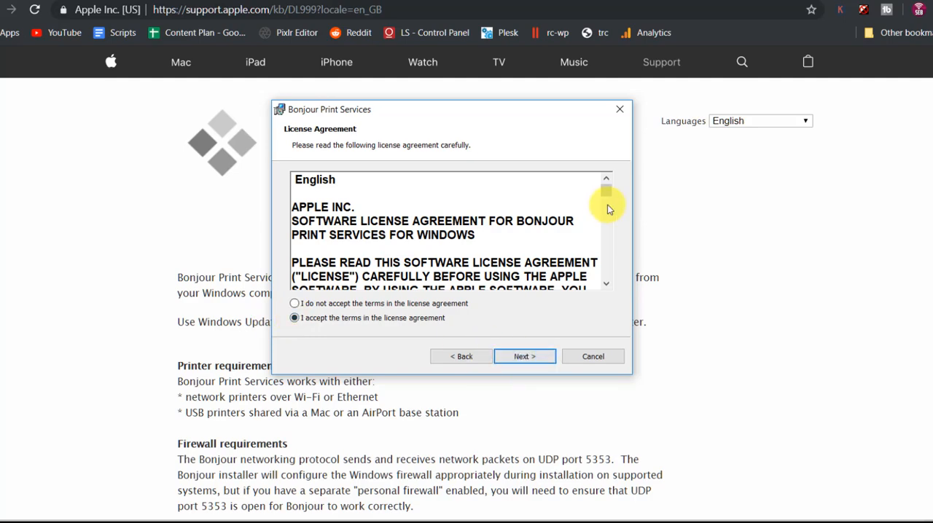
click(525, 357)
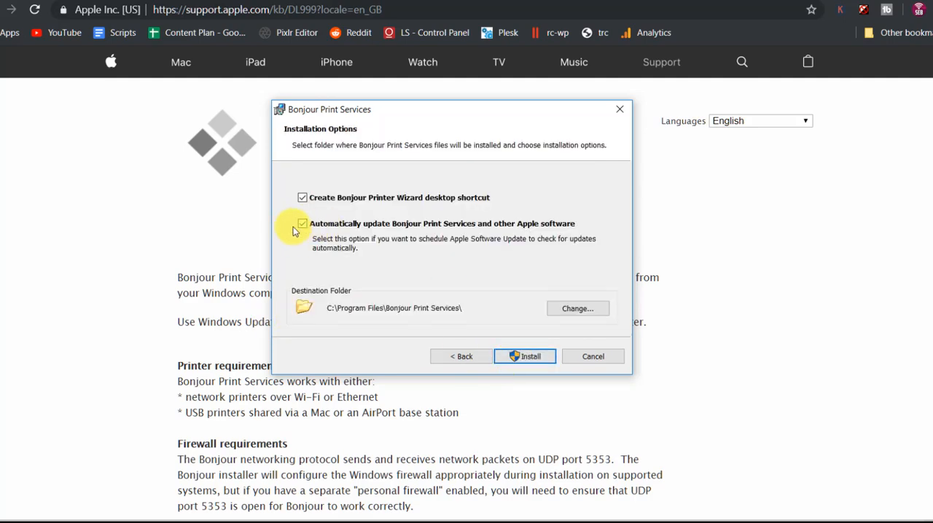
click(302, 224)
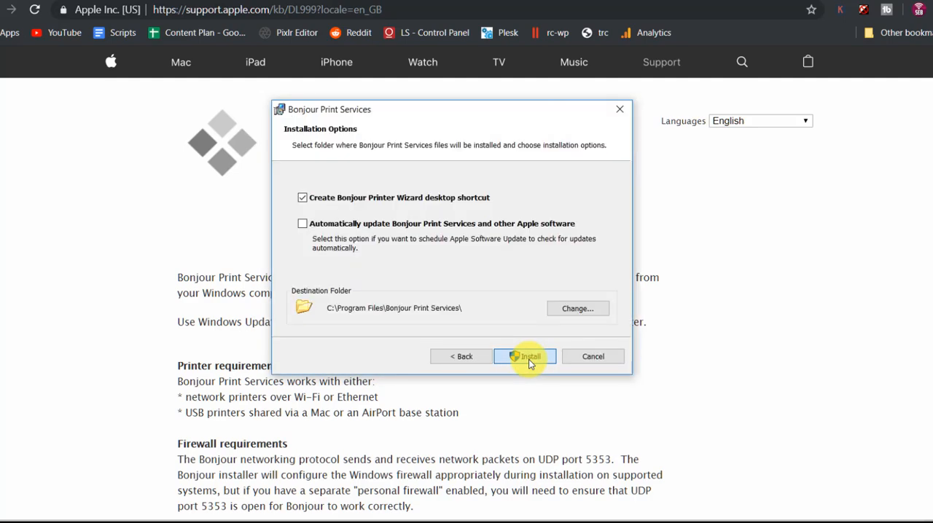
click(525, 357)
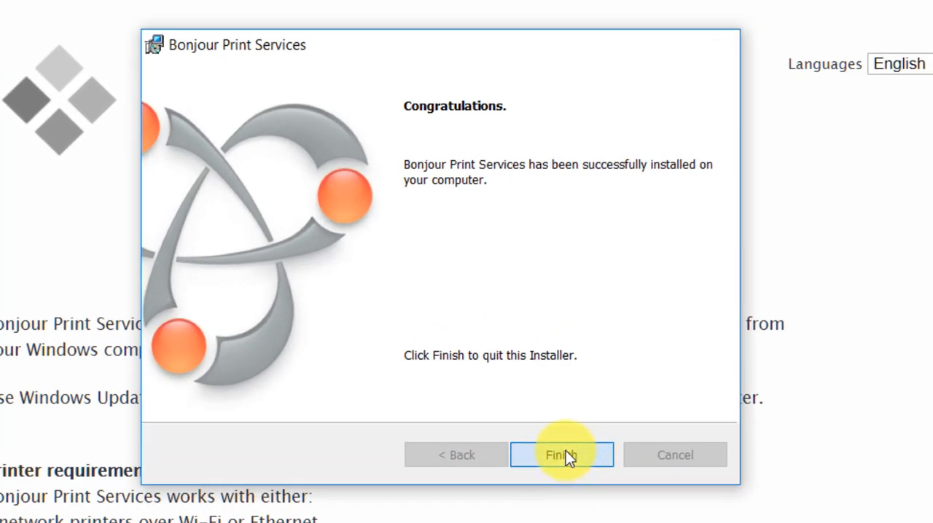
Step: Finish the Bonjour installer and turn the 5KPlayer AirPlay service On so it reads Running
click(561, 455)
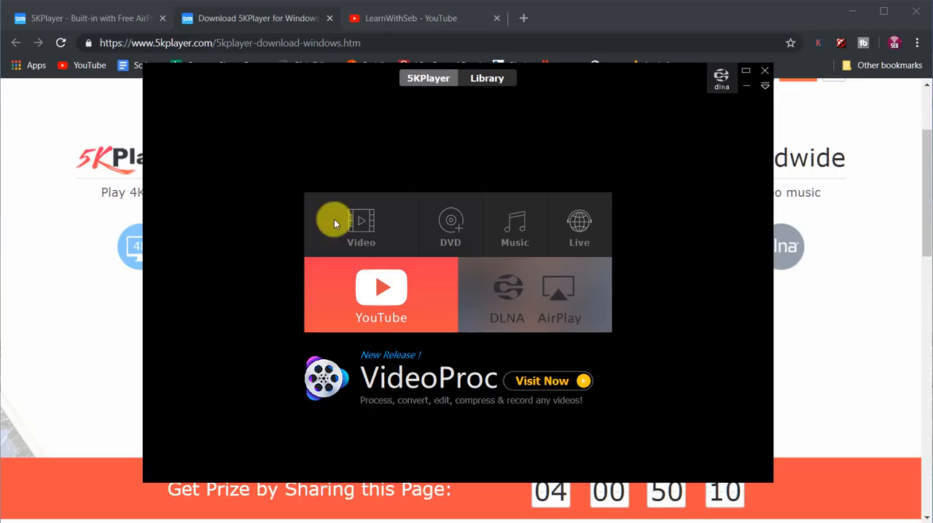
mouse_move(566, 305)
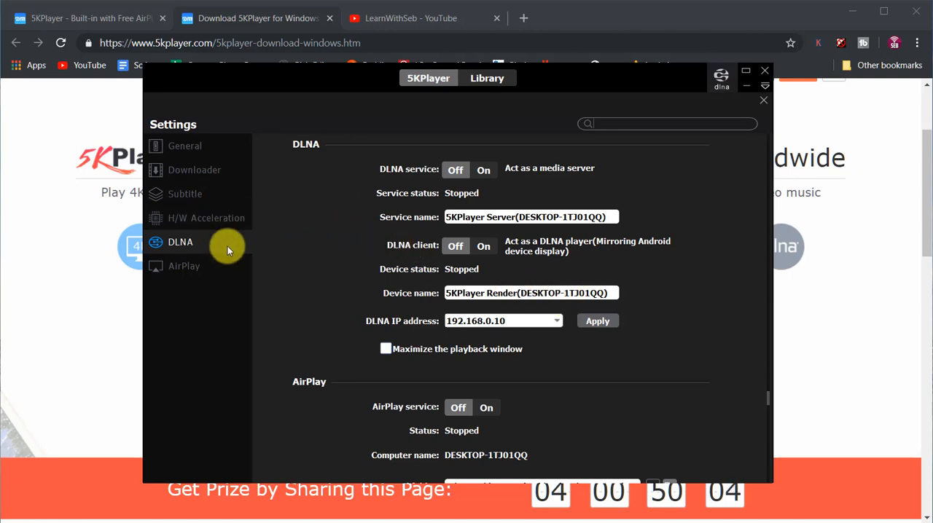
click(184, 266)
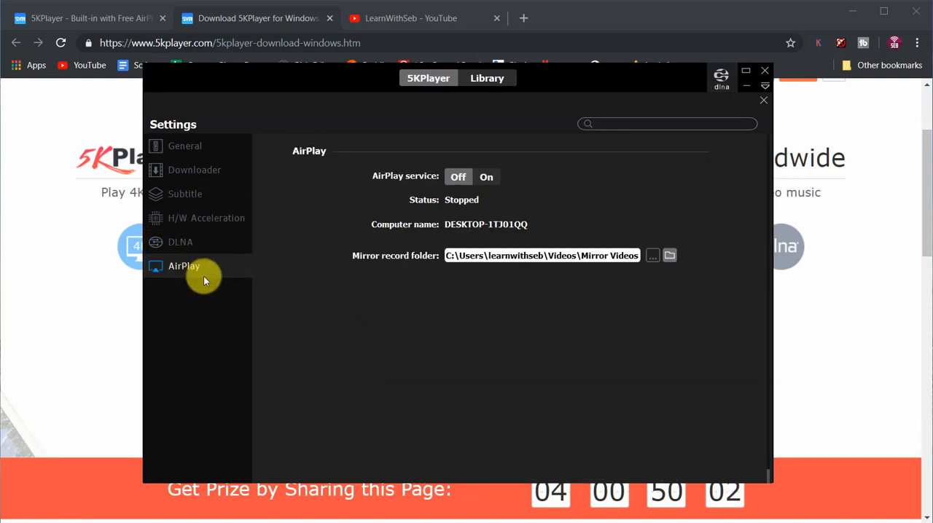
mouse_move(365, 239)
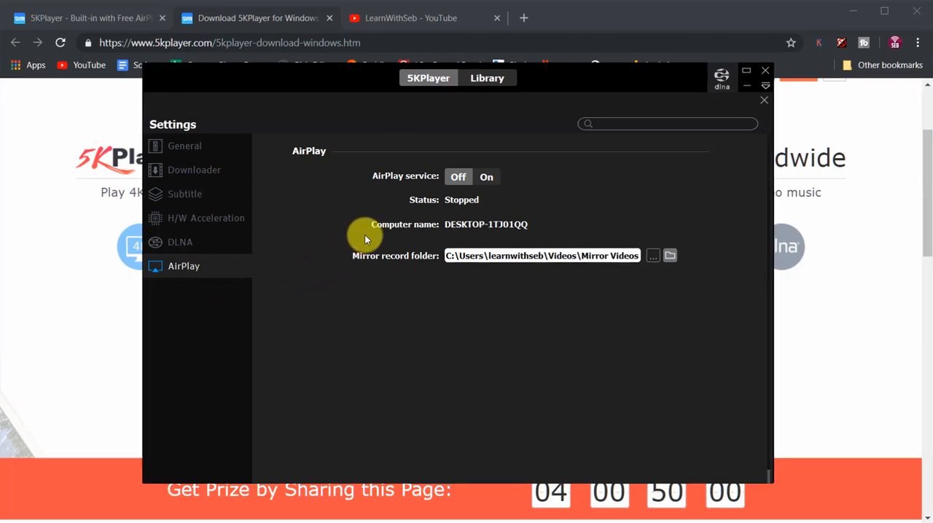
click(487, 176)
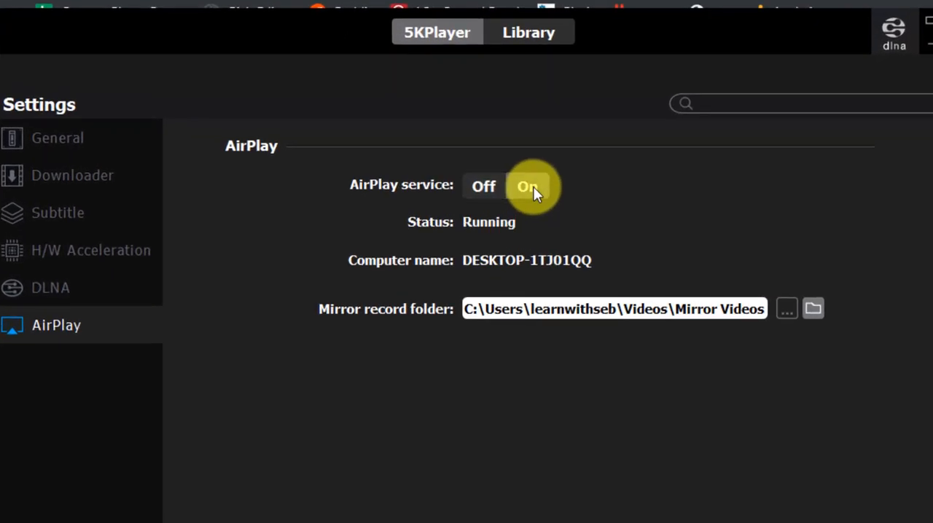
click(528, 187)
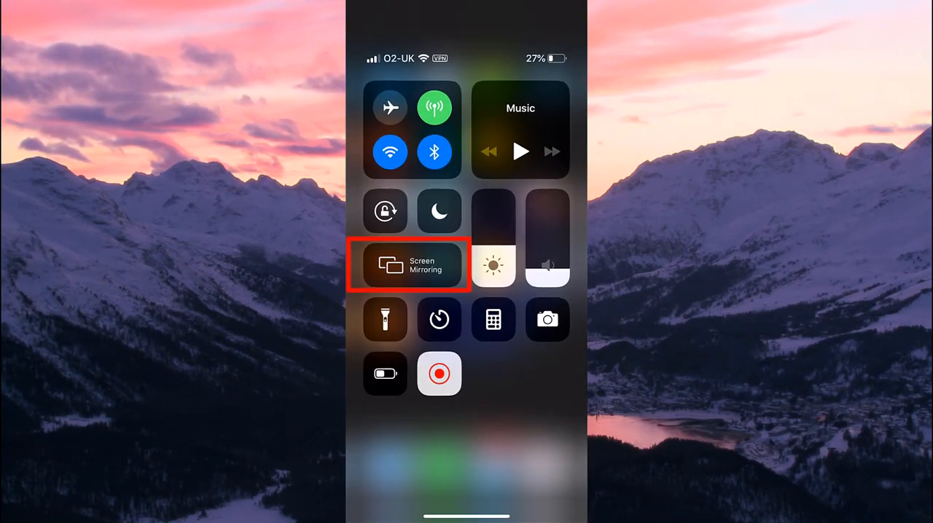
Step: Choose Screen Mirroring in the iPhone Control Centre to mirror to the PC
click(409, 265)
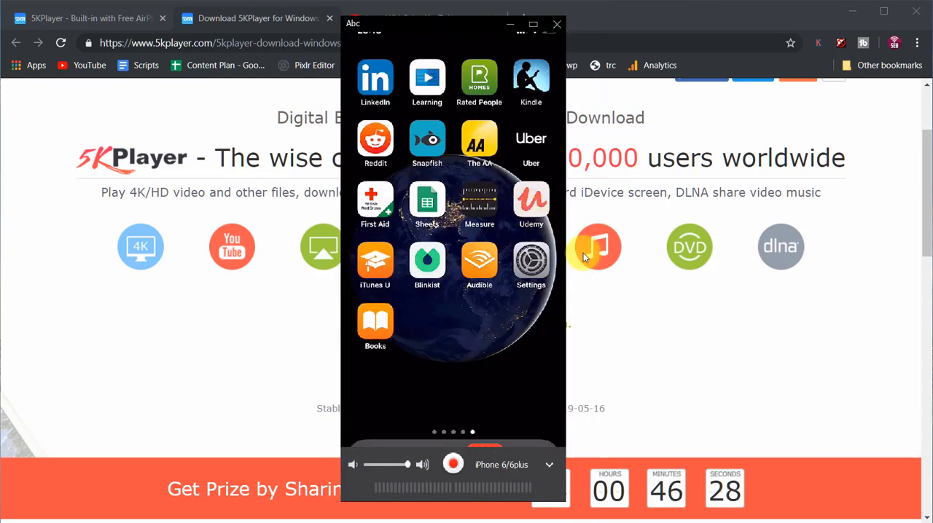
Step: Select the computer so the iPhone home screen appears in the 5KPlayer mirror window
click(530, 265)
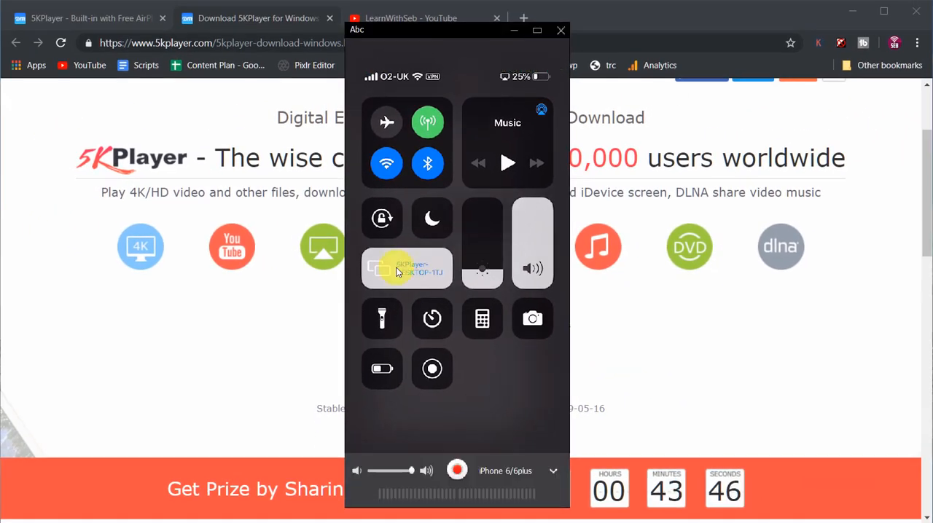
Step: Stop Mirroring from the mirrored Control Centre, returning 5KPlayer to its home screen
click(405, 268)
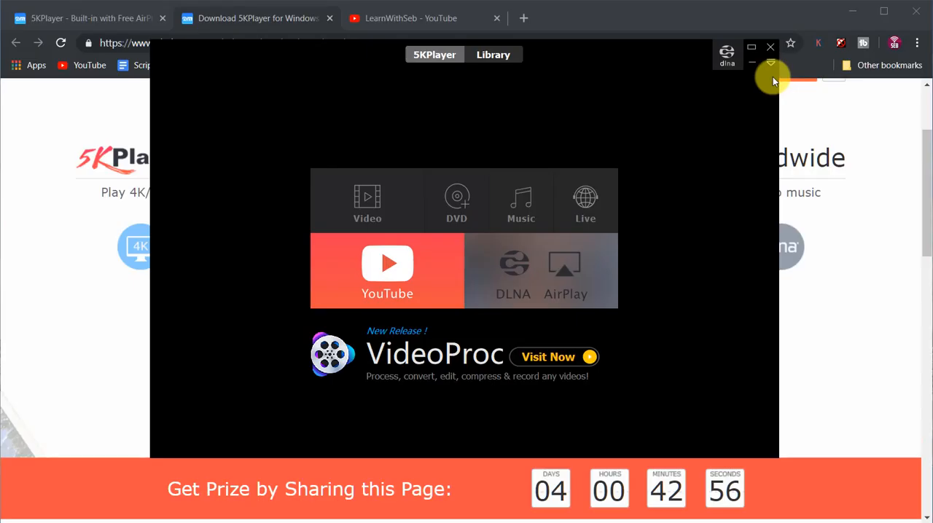
Step: Close the 5KPlayer window, leaving the download page in Chrome
click(769, 47)
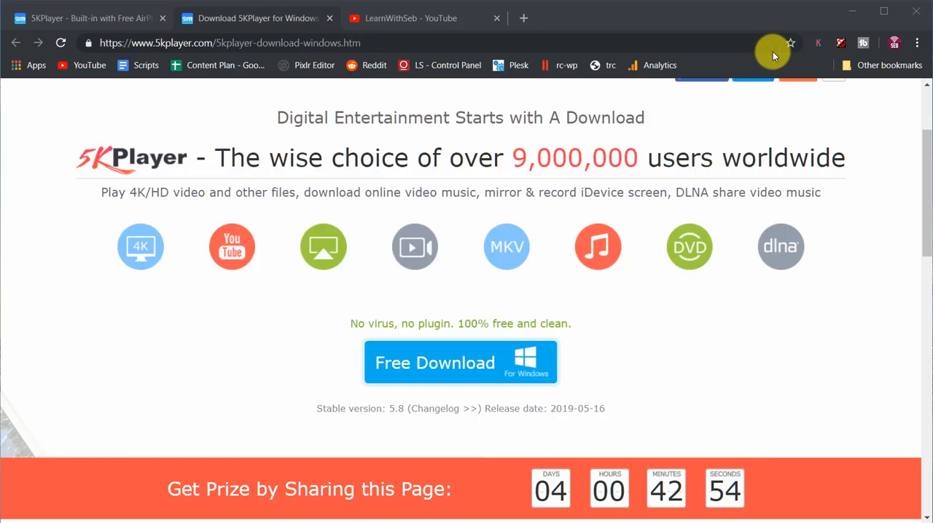